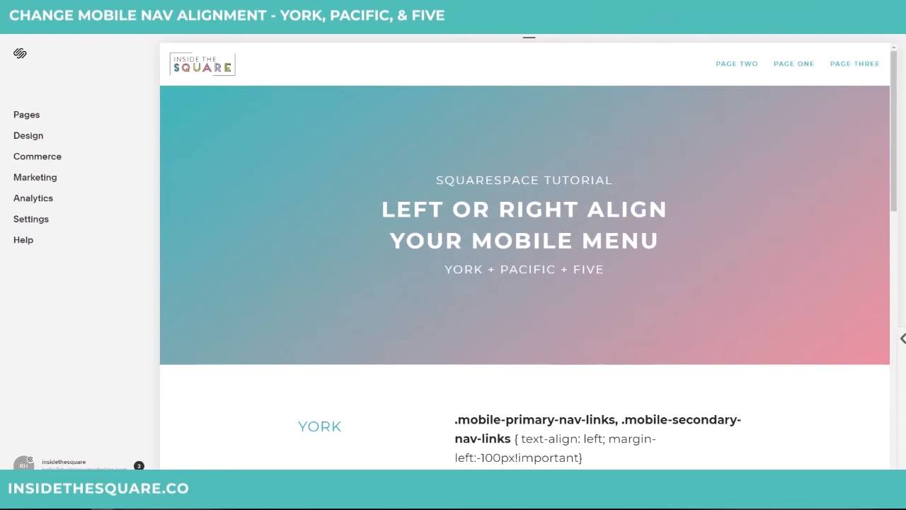
Bring up the Design panel for the York demo site from the Home menu
{"action": "scroll", "scroll_direction": "down", "scroll_amount": 3}
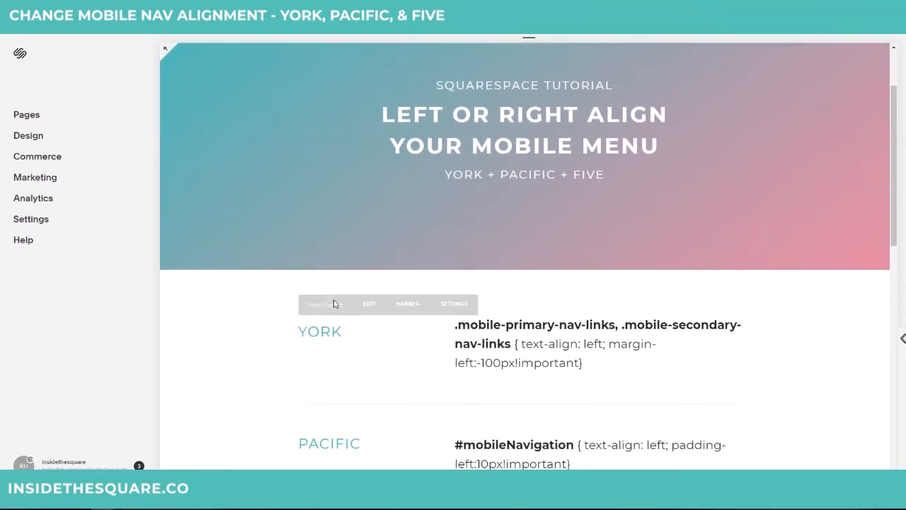
{"action": "scroll", "scroll_direction": "down", "scroll_amount": 3}
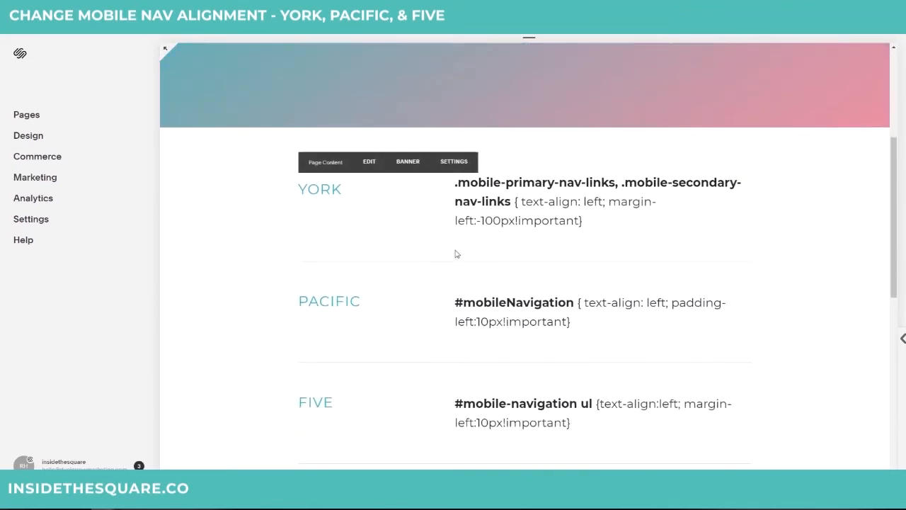
{"action": "mouse_move", "coordinate": [532, 348]}
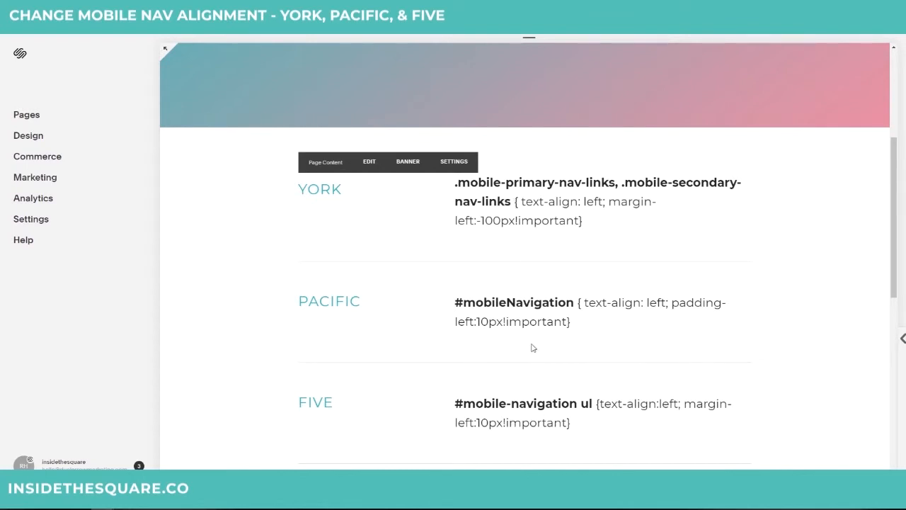
{"action": "mouse_move", "coordinate": [600, 362]}
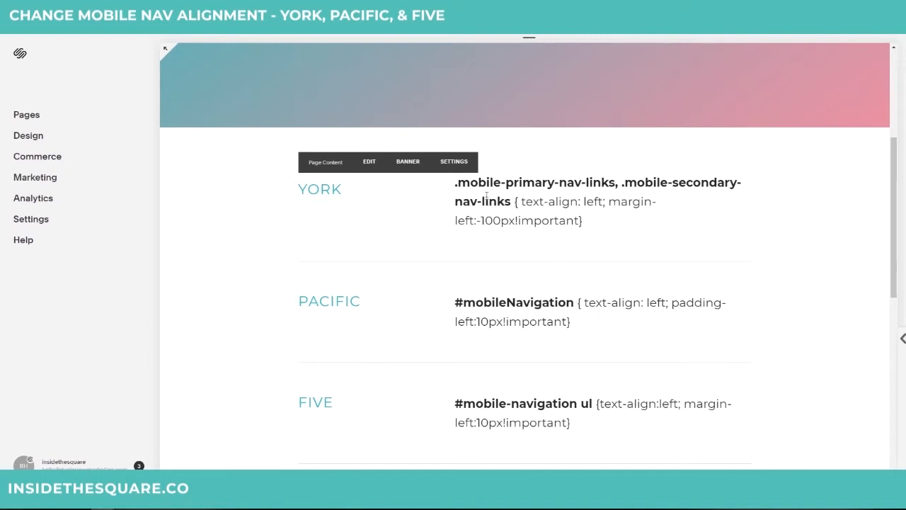
{"action": "mouse_move", "coordinate": [552, 201]}
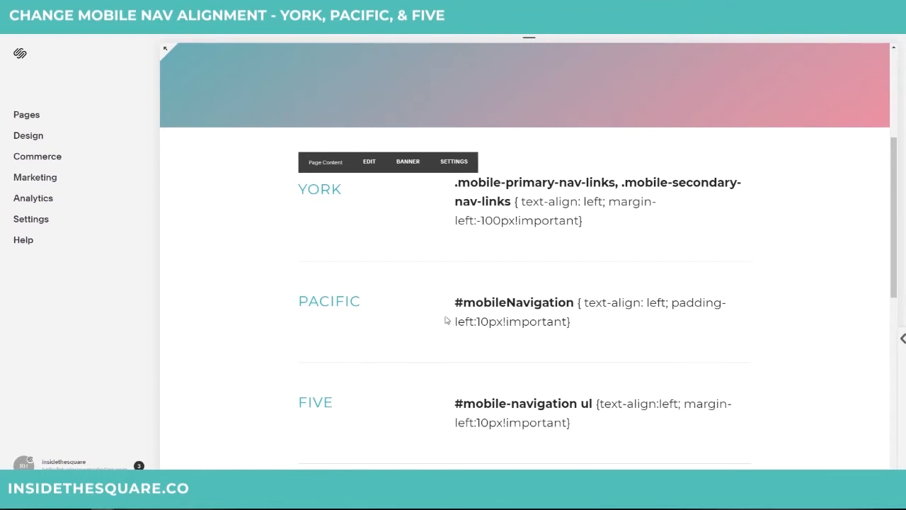
{"action": "mouse_move", "coordinate": [557, 300]}
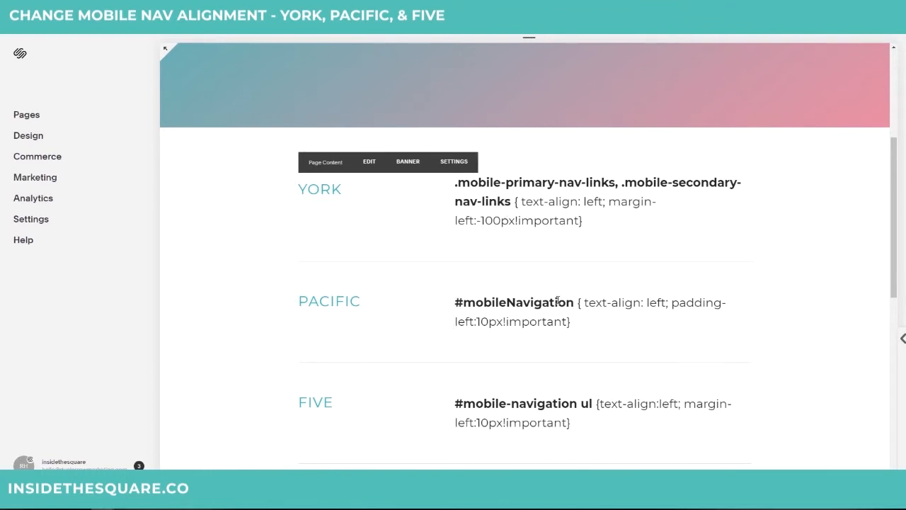
{"action": "mouse_move", "coordinate": [549, 412]}
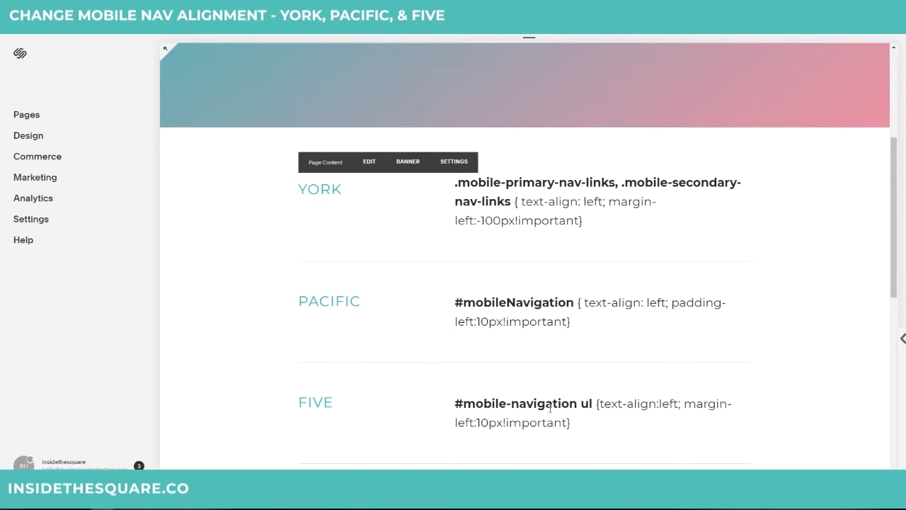
{"action": "mouse_move", "coordinate": [577, 427]}
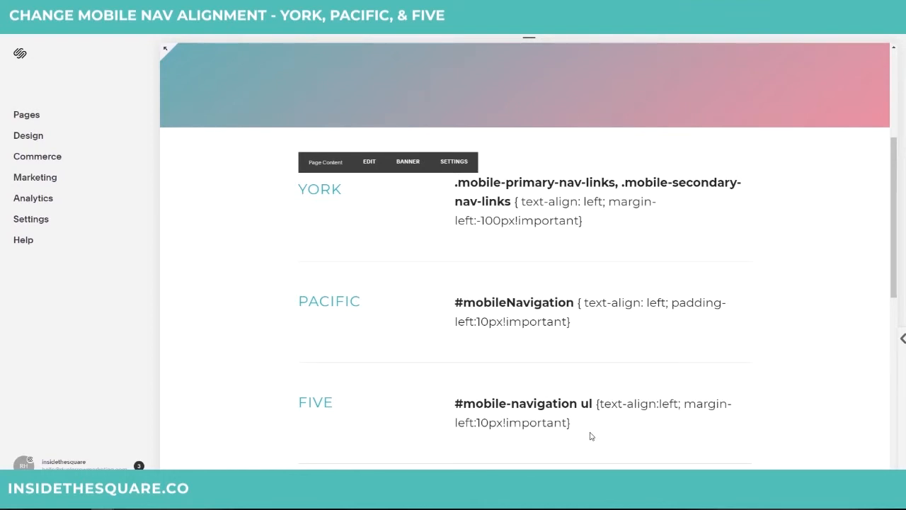
{"action": "mouse_move", "coordinate": [585, 425]}
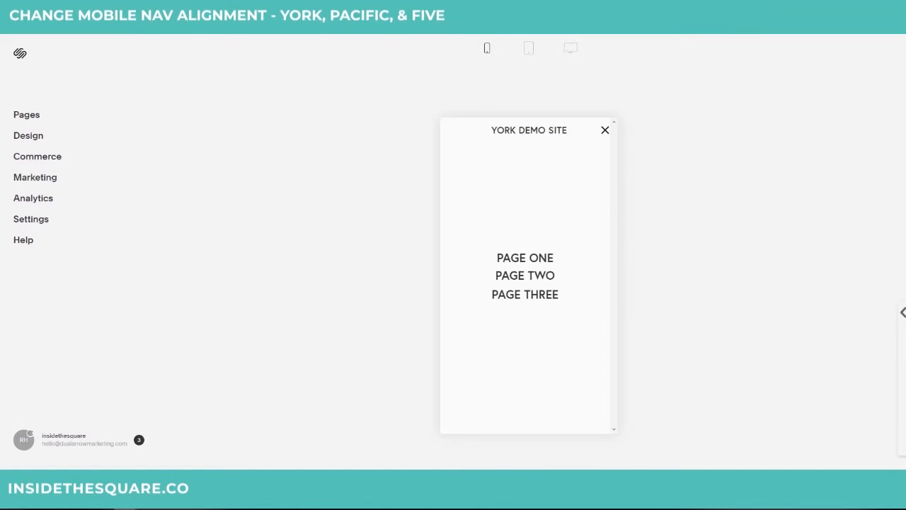
{"action": "mouse_move", "coordinate": [656, 336]}
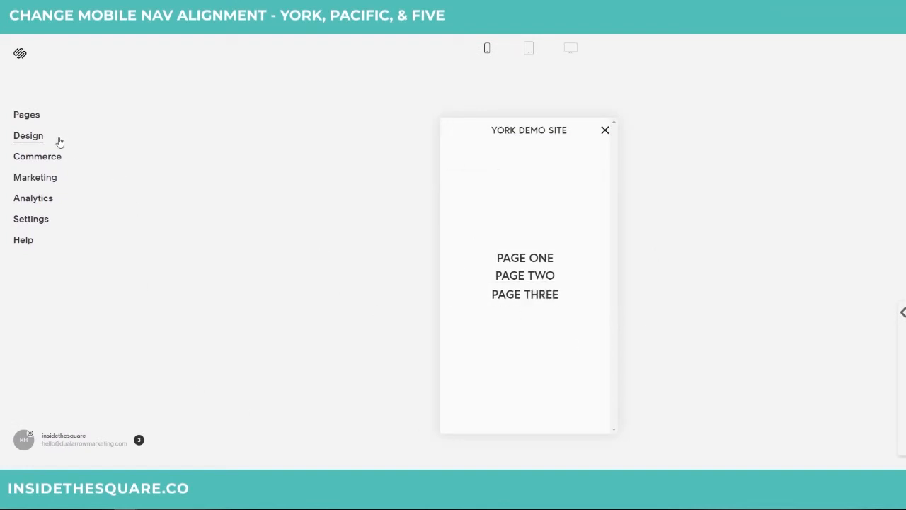
{"action": "left_click", "coordinate": [28, 136]}
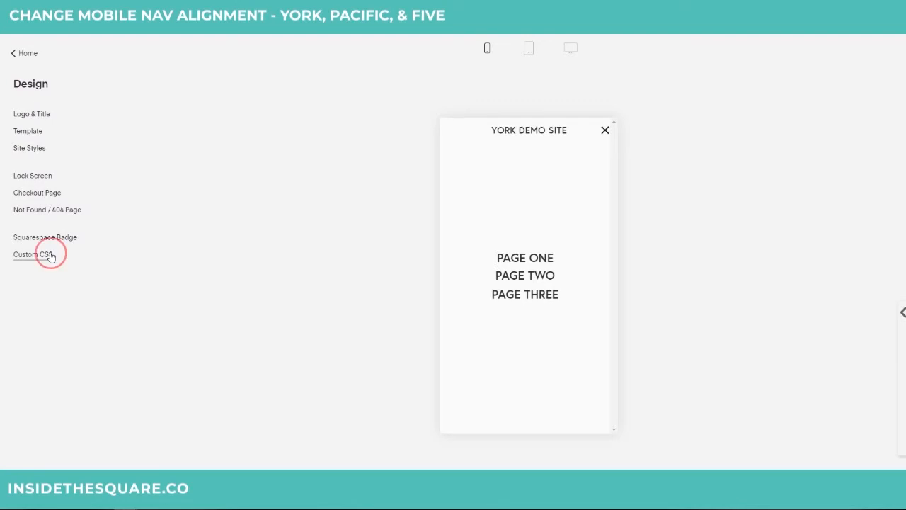
Add a Custom CSS rule left-aligning York's mobile nav links (margin-left:-100px!important) and save it
{"action": "left_click", "coordinate": [34, 254]}
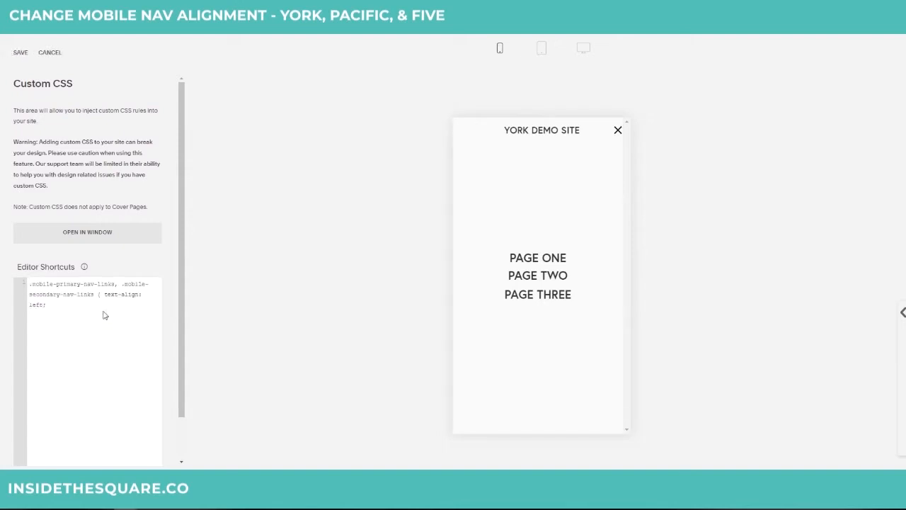
{"action": "mouse_move", "coordinate": [487, 297]}
{"action": "type", "text": "}"}
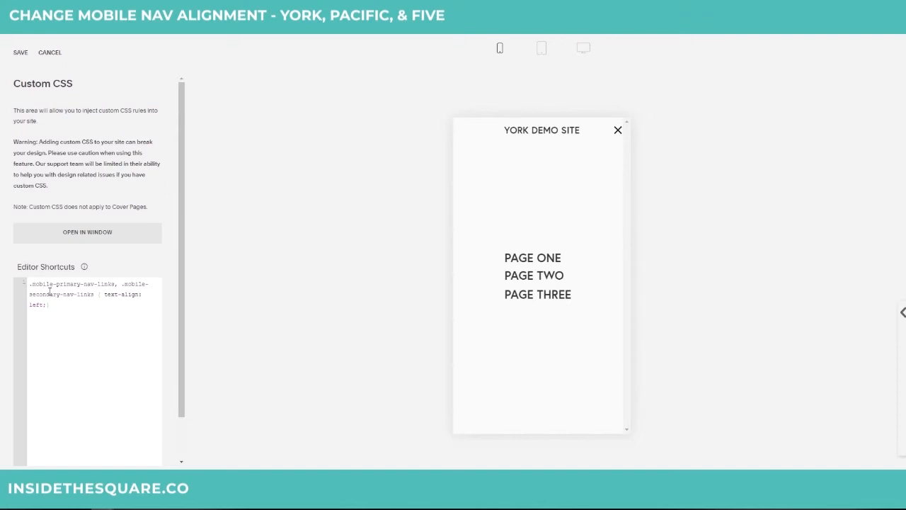
{"action": "type", "text": "margin-left:-100px!important;"}
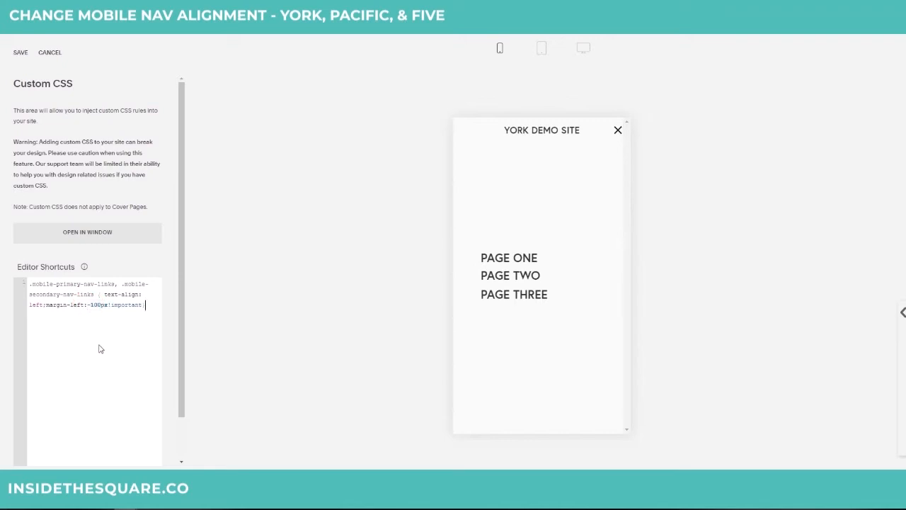
{"action": "mouse_move", "coordinate": [98, 337]}
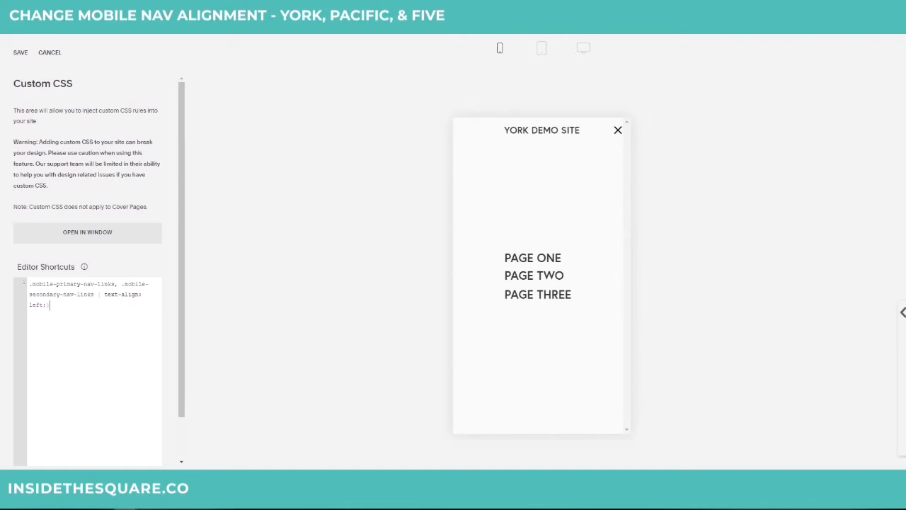
{"action": "left_click", "coordinate": [22, 53]}
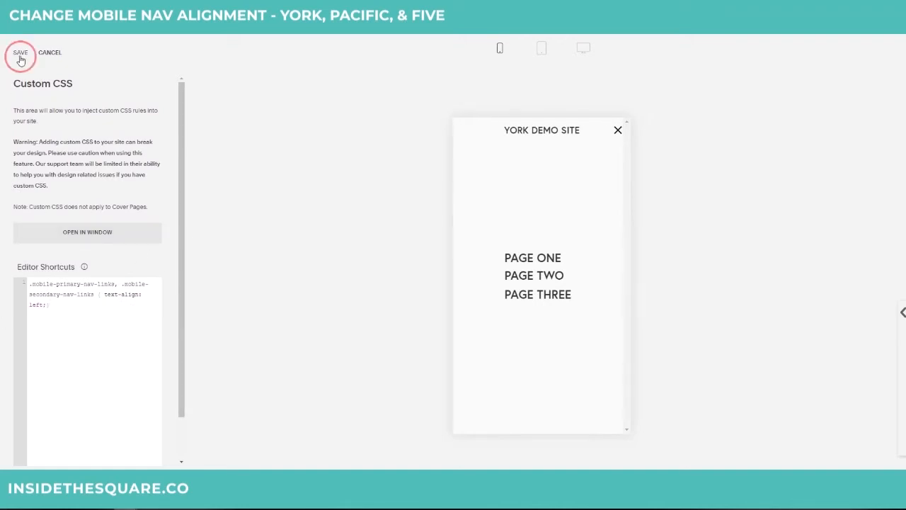
{"action": "left_click", "coordinate": [25, 53]}
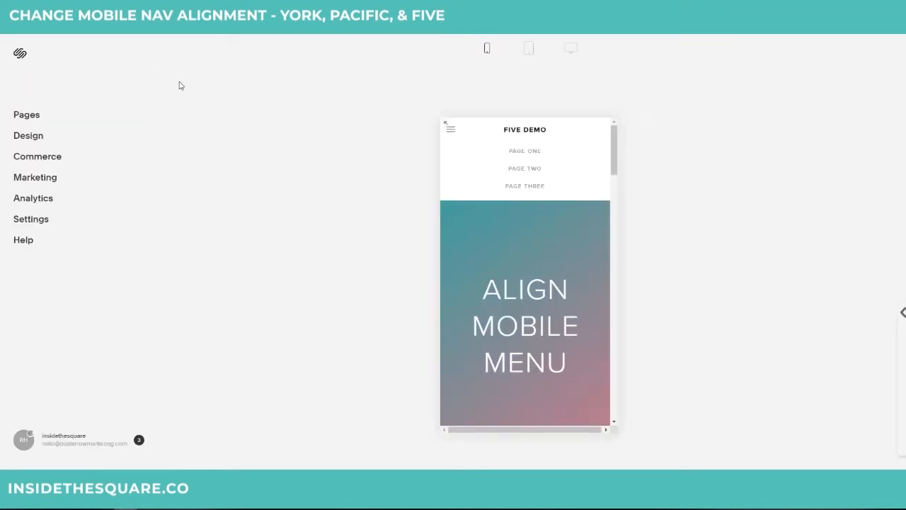
{"action": "mouse_move", "coordinate": [524, 150]}
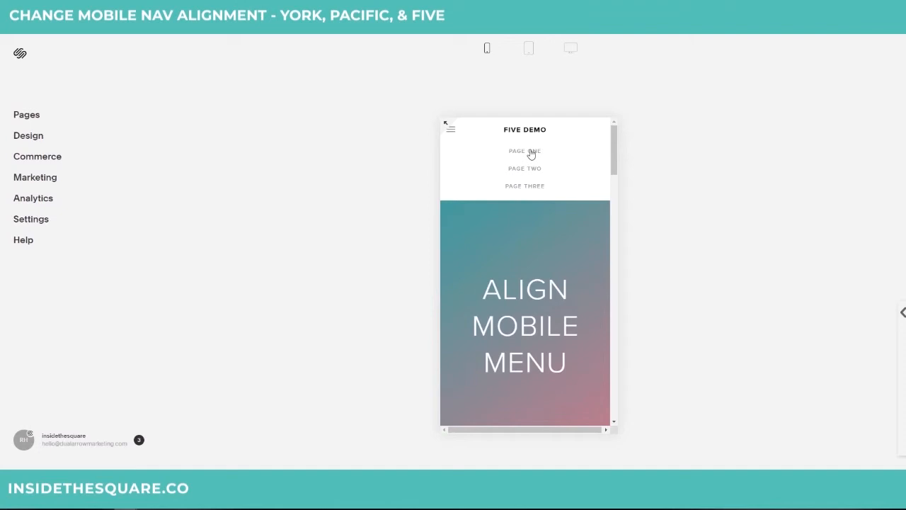
{"action": "mouse_move", "coordinate": [577, 149]}
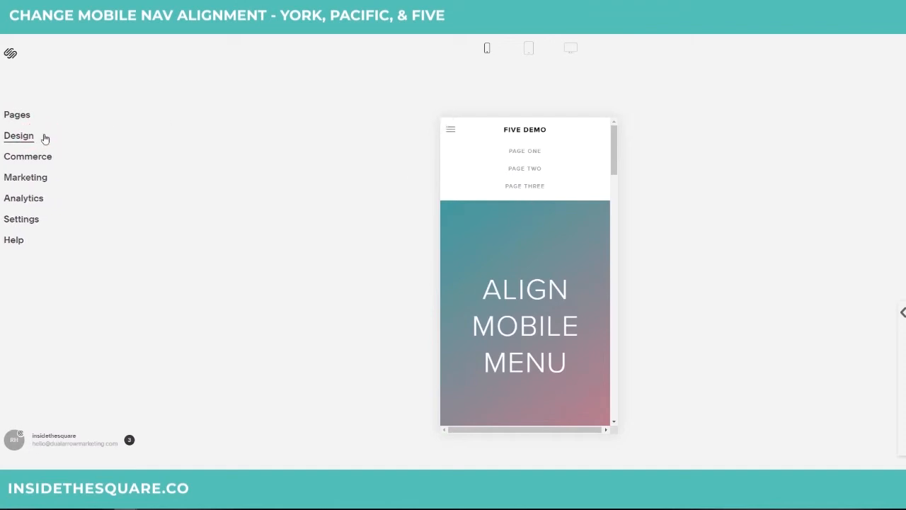
Bring up the Design settings for the Five demo site
{"action": "left_click", "coordinate": [18, 136]}
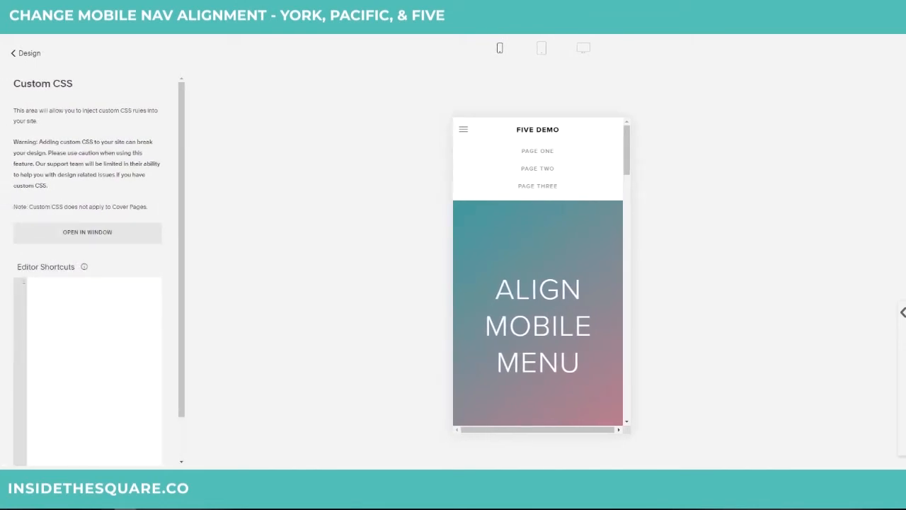
Add #mobile-navigation ul {text-align:left; padding-left:10px!important} to Five's Custom CSS and save
{"action": "type", "text": "#mobile-navigation ul {text-align:left;"}
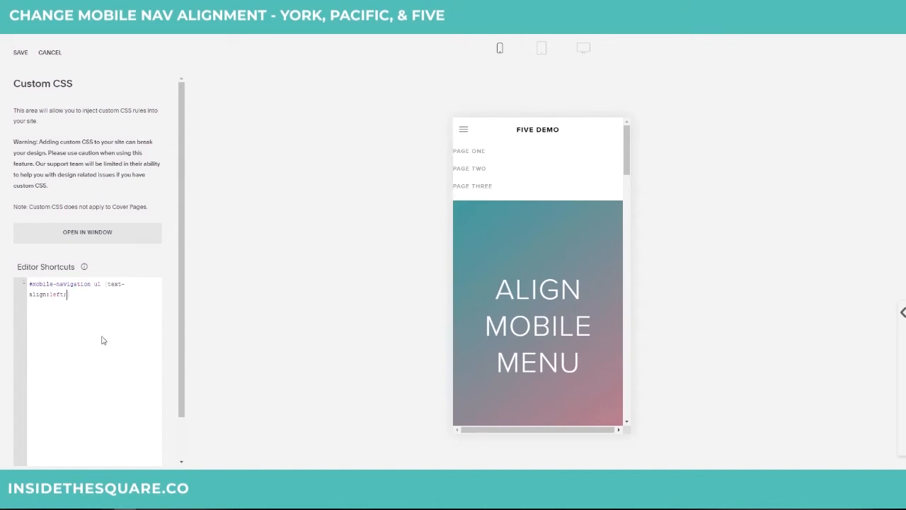
{"action": "mouse_move", "coordinate": [85, 317]}
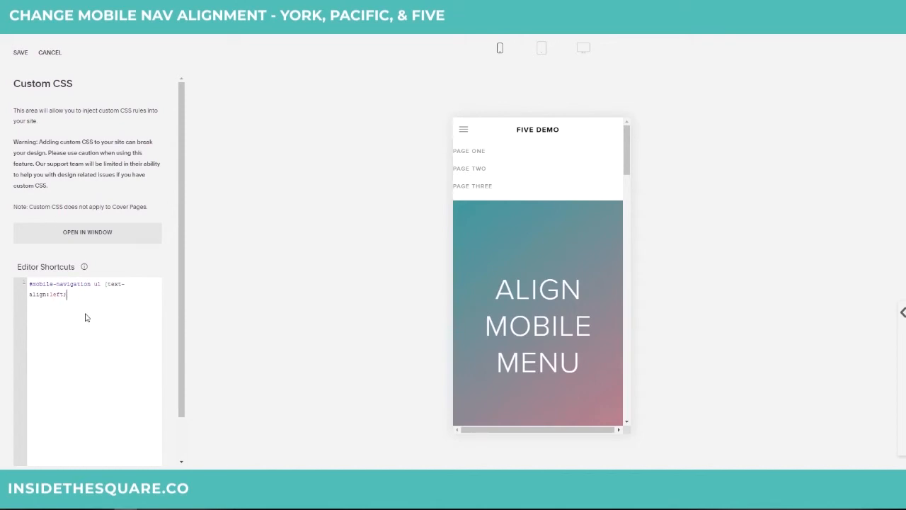
{"action": "type", "text": "padding-left:10px!important}"}
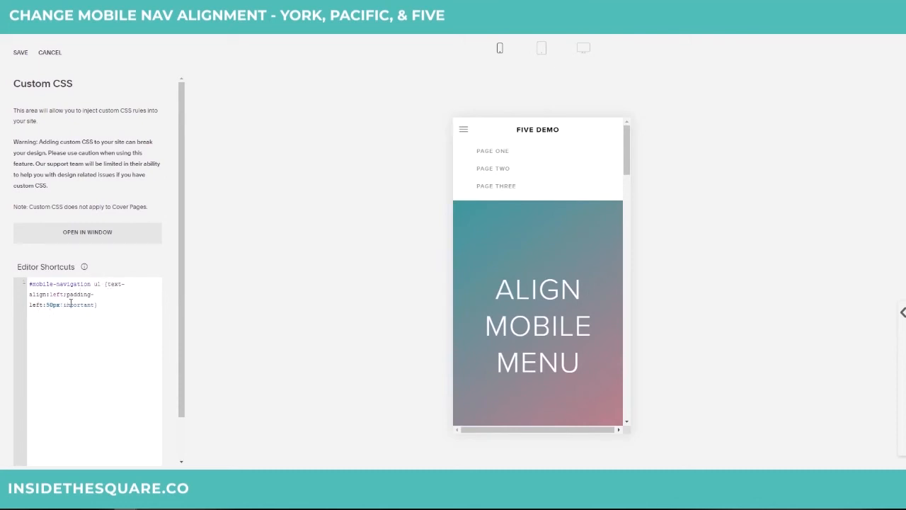
{"action": "left_click", "coordinate": [25, 54]}
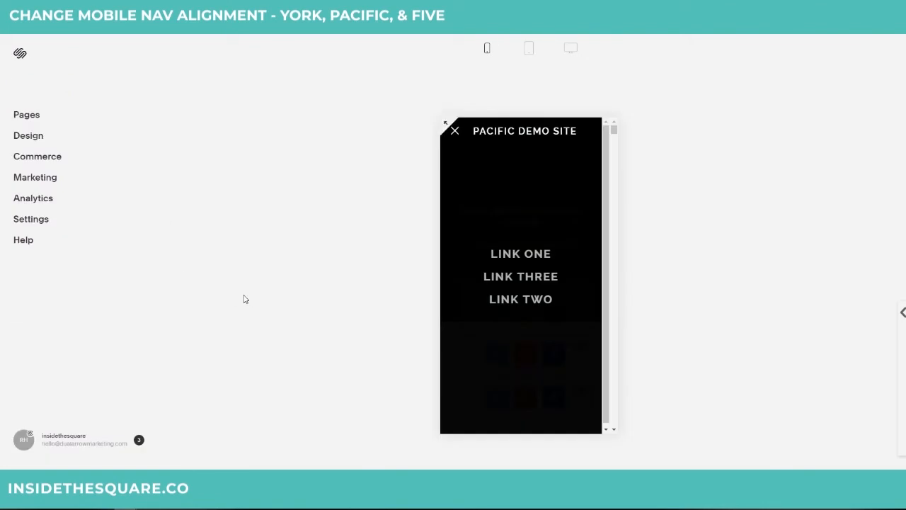
{"action": "mouse_move", "coordinate": [151, 111]}
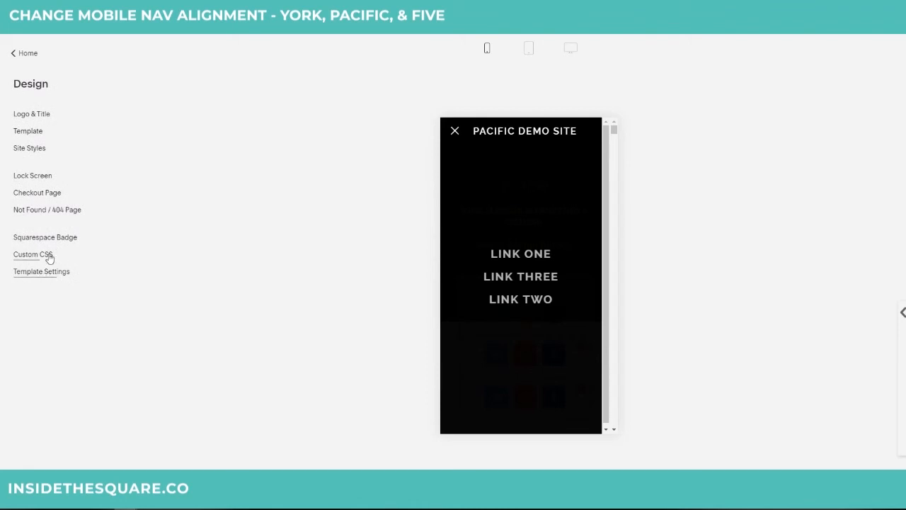
Bring up the Custom CSS editor for the Pacific demo site
{"action": "left_click", "coordinate": [32, 254]}
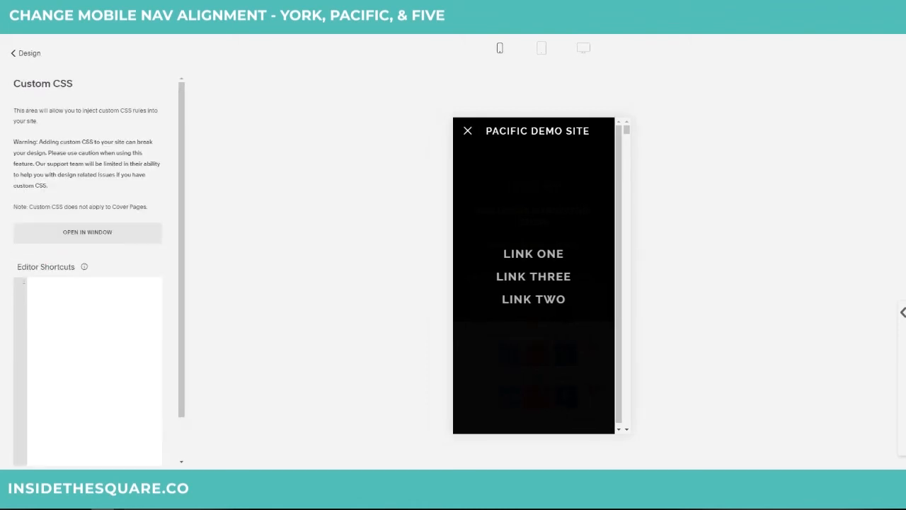
{"action": "mouse_move", "coordinate": [79, 437]}
{"action": "type", "text": "#mobileNavigation { text-align: left;}"}
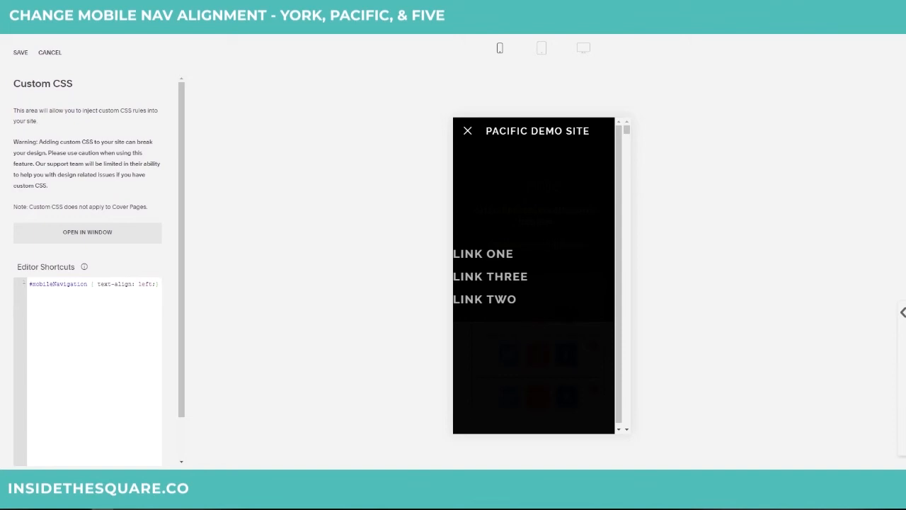
Enter #mobileNavigation { text-align: left; } in Pacific's Custom CSS, leaving it unsaved
{"action": "left_click", "coordinate": [161, 284]}
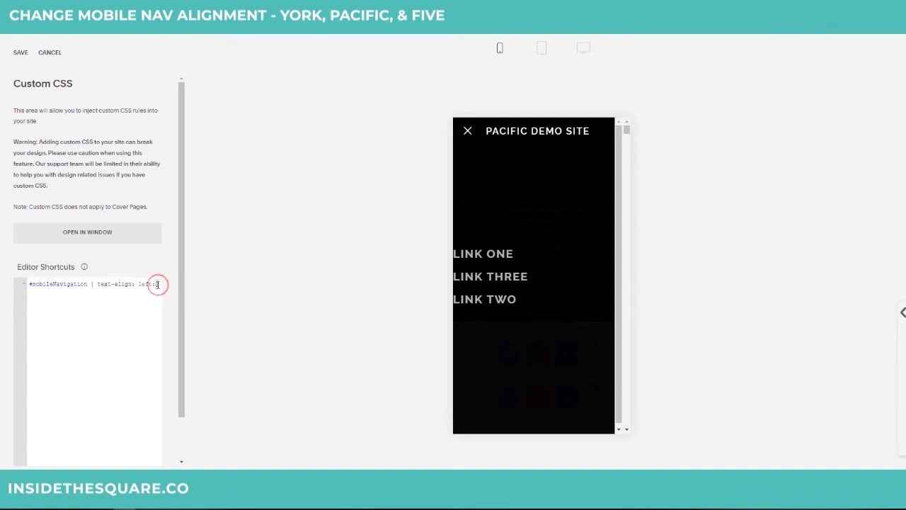